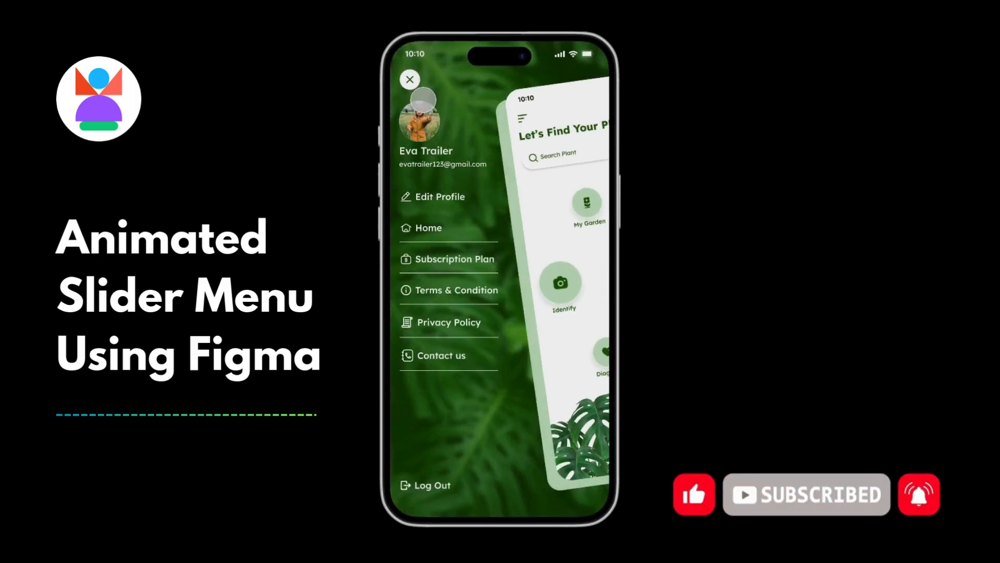
Drag the profile menu frames left to X -194, then select the Home Screen frame.
click(409, 80)
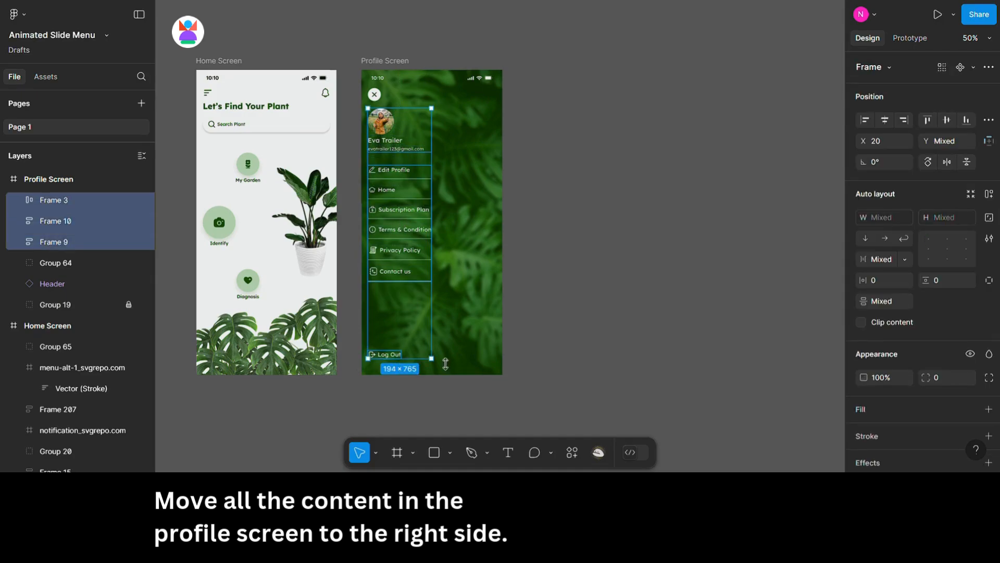
drag(399, 223, 294, 223)
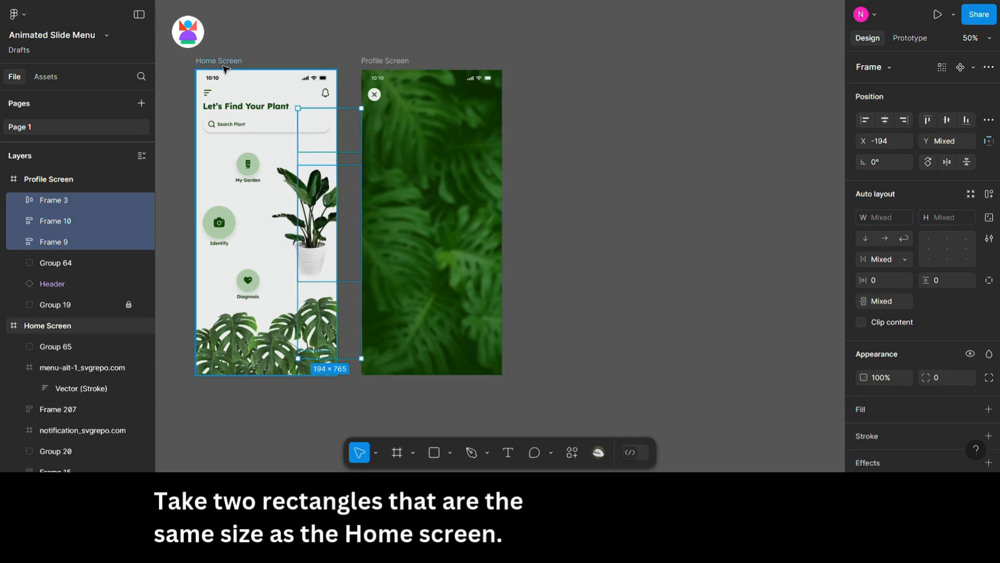
click(48, 325)
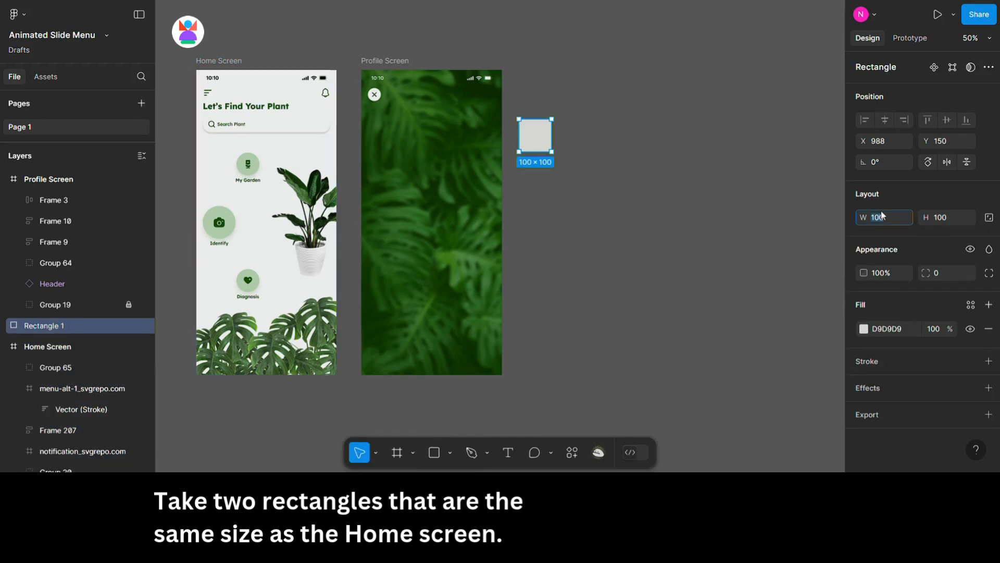
Size the rectangles 430 × 932 and give the second one a light green fill.
text(430)
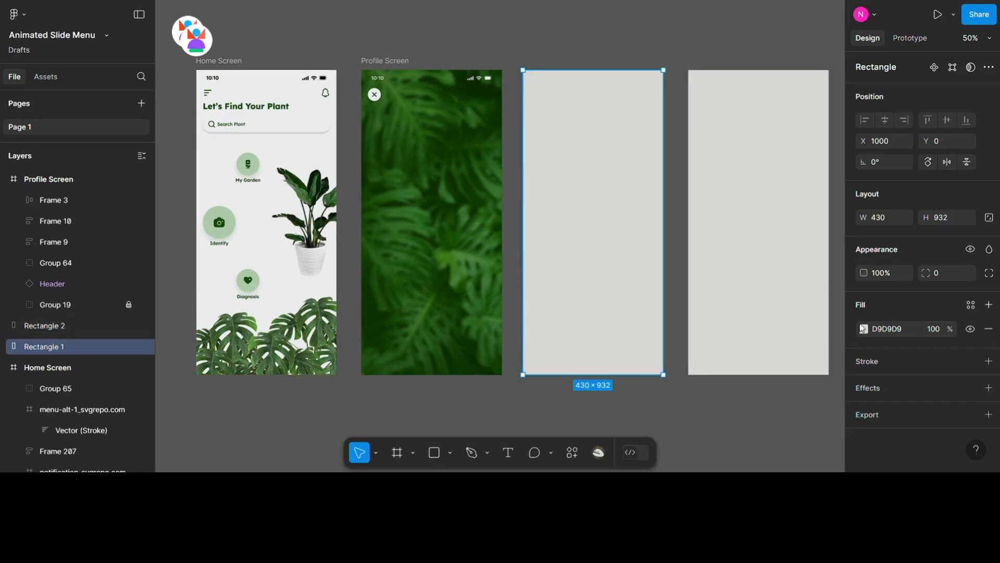
click(863, 328)
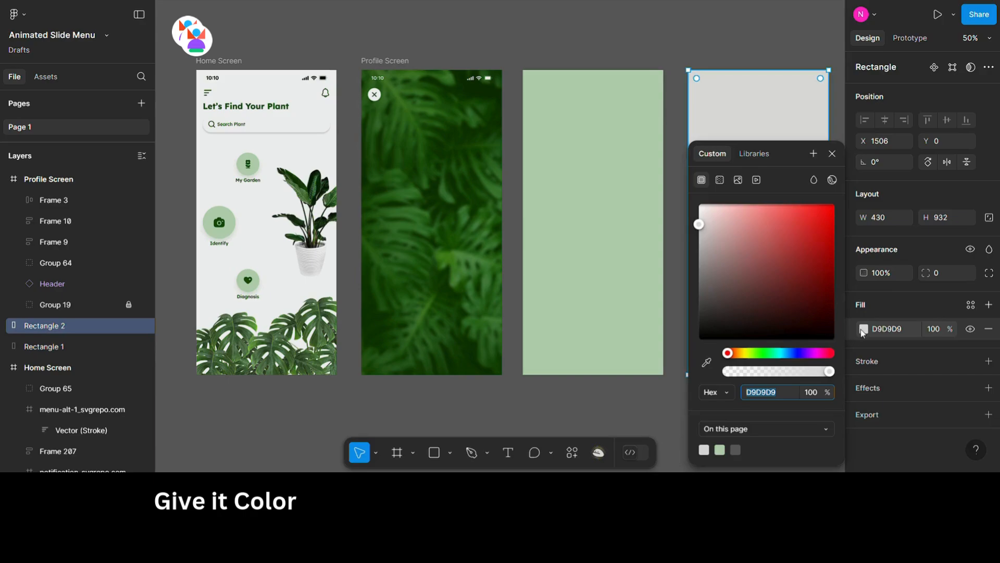
click(706, 362)
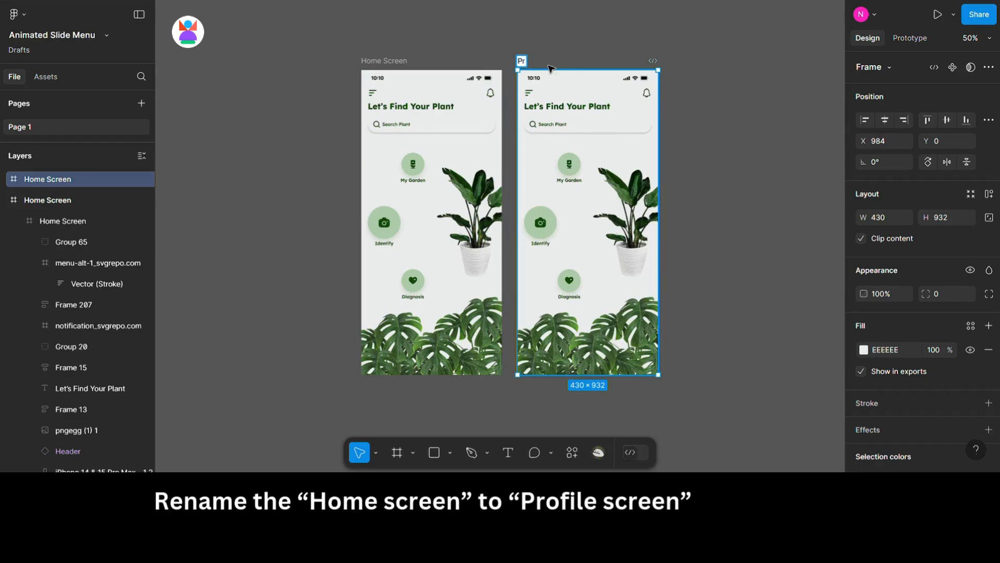
Rename the duplicated Home Screen frame to 'Profile Screen'.
text(Profile Screen)
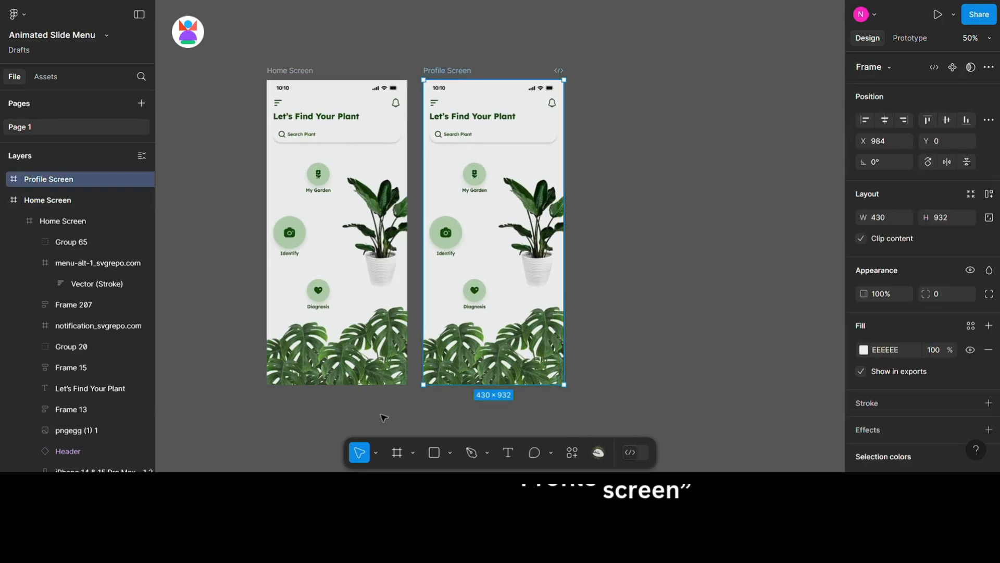
Scale the nested Home Screen copy to 360 × 780 and rotate it 8 degrees.
click(62, 200)
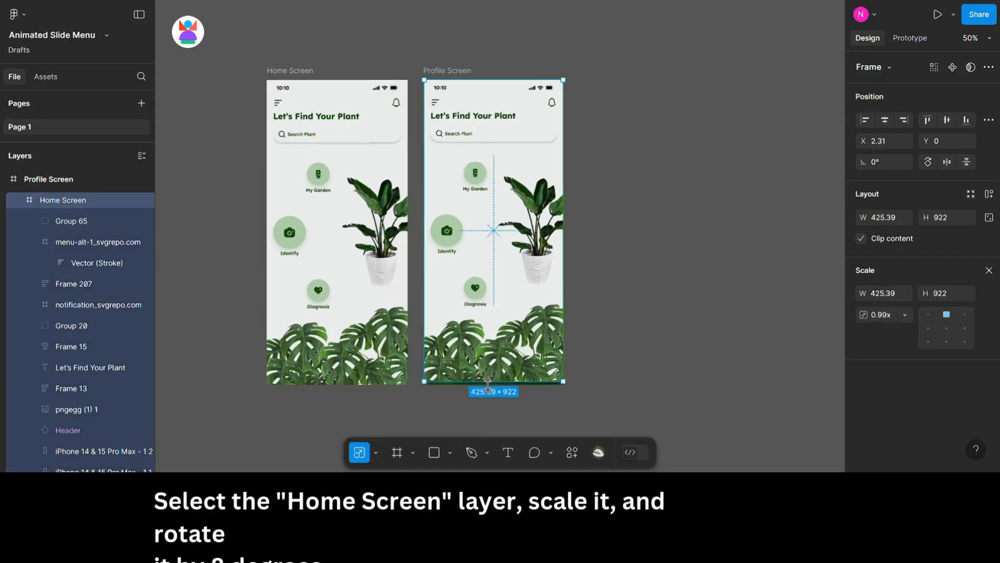
drag(564, 383, 539, 338)
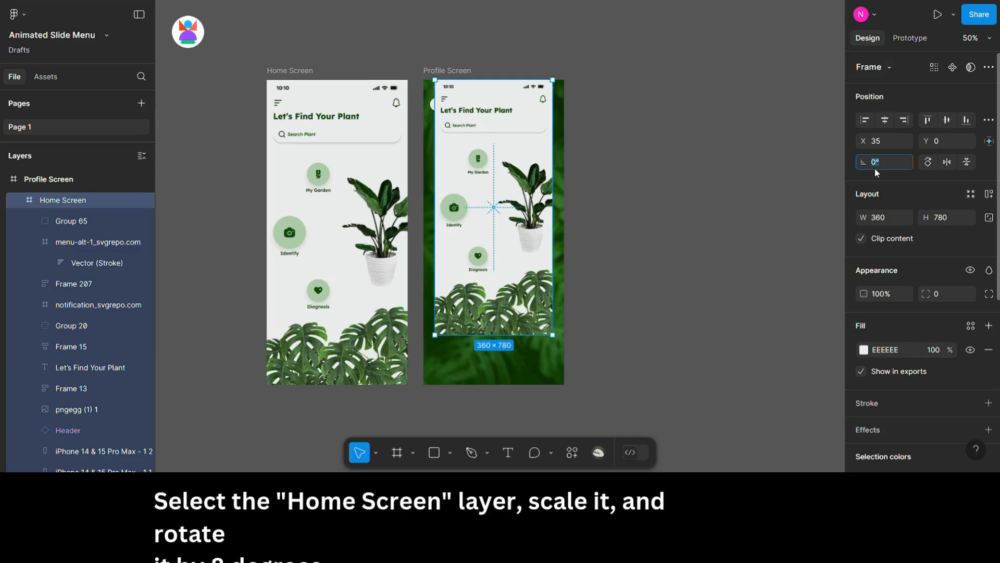
text(8)
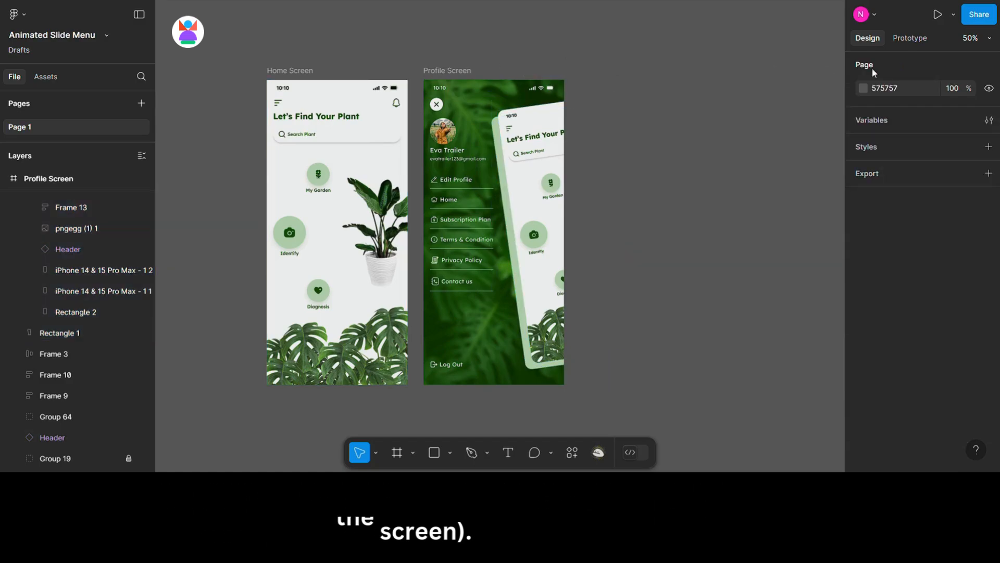
Link menu icon to Profile Screen with Smart animate and tilted screen back home, then preview.
click(910, 38)
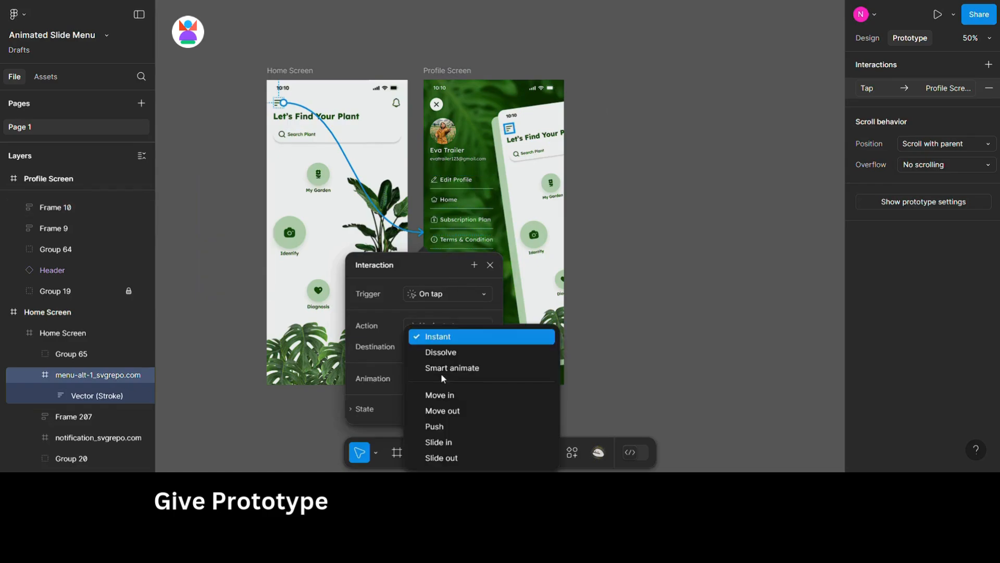
click(452, 368)
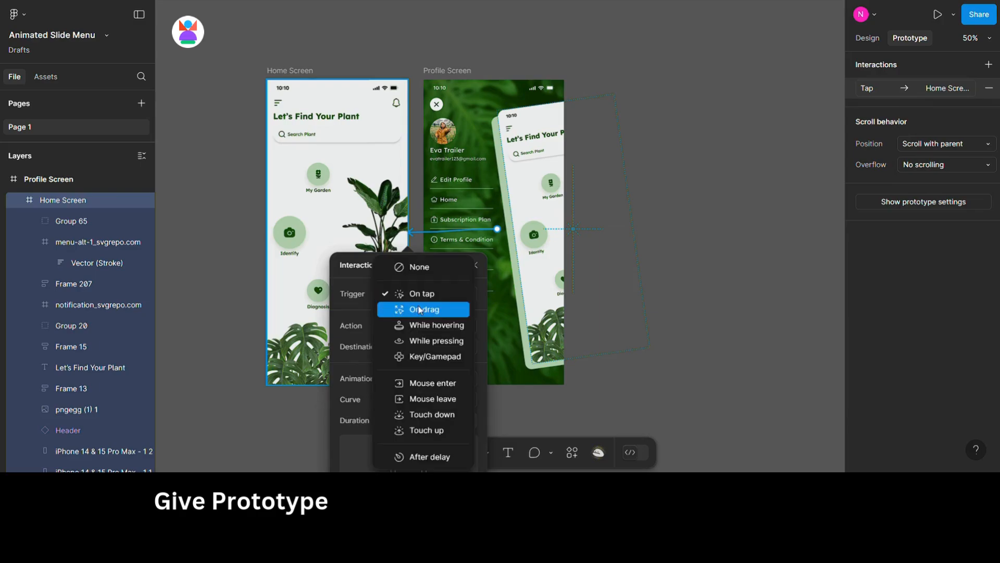
click(423, 309)
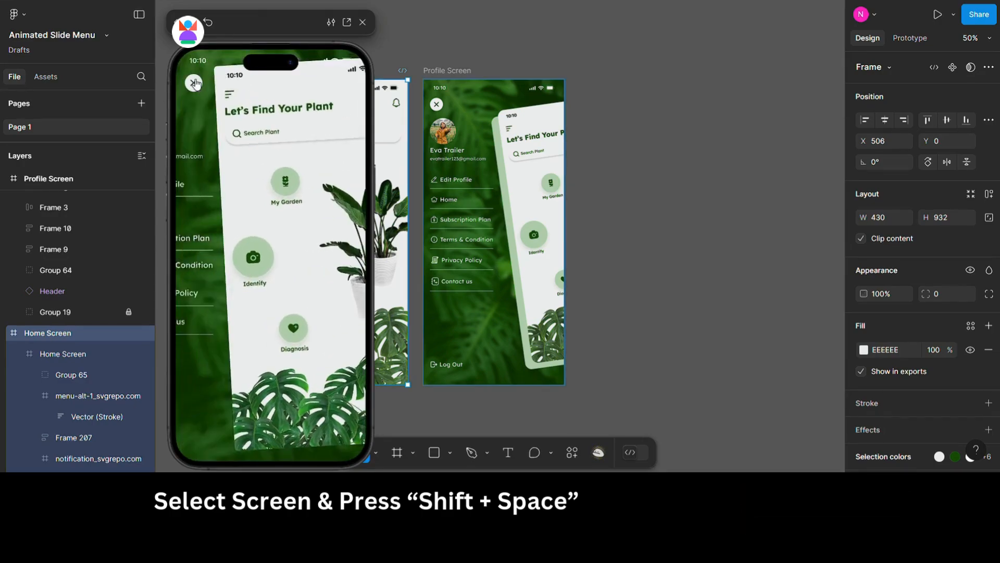
key(Shift+Space)
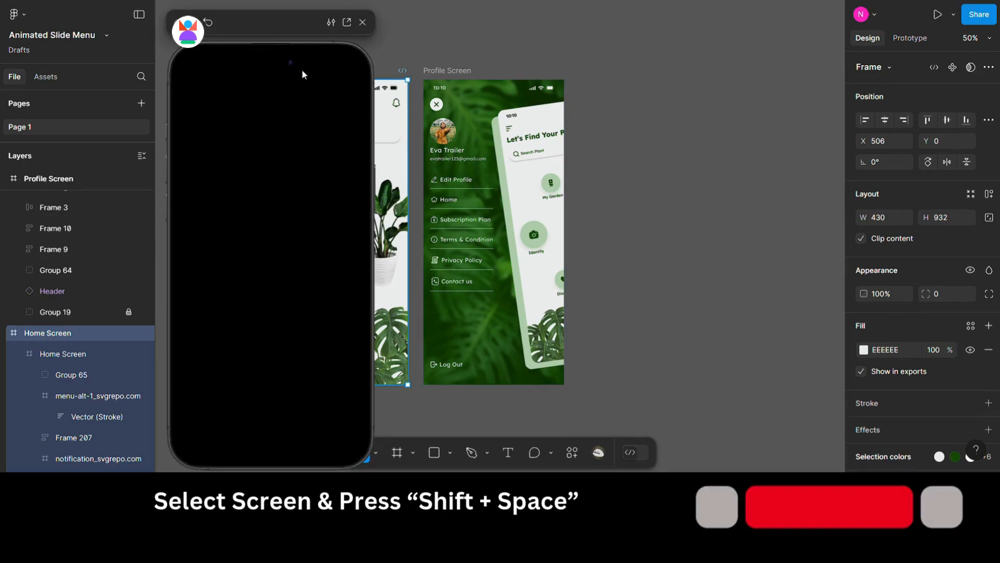